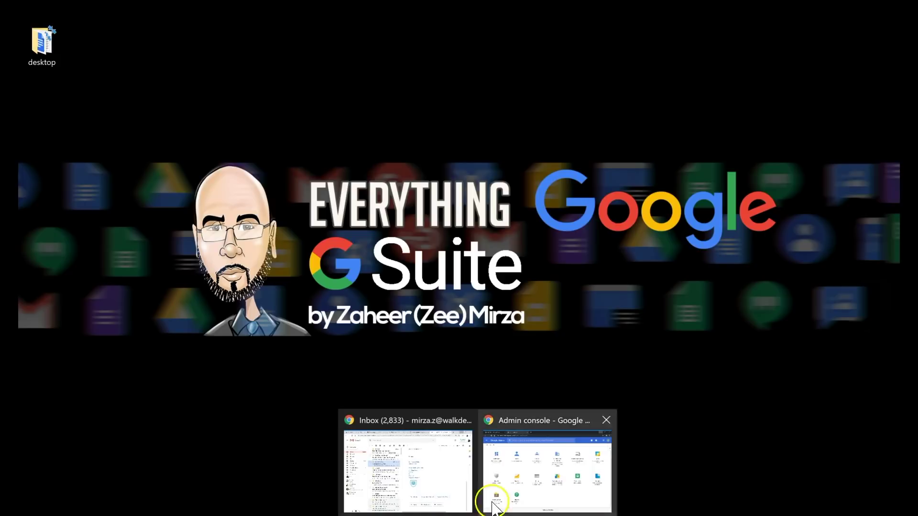
Switch to the Admin console window showing the home page with Users, Groups and Apps
left_click(542, 478)
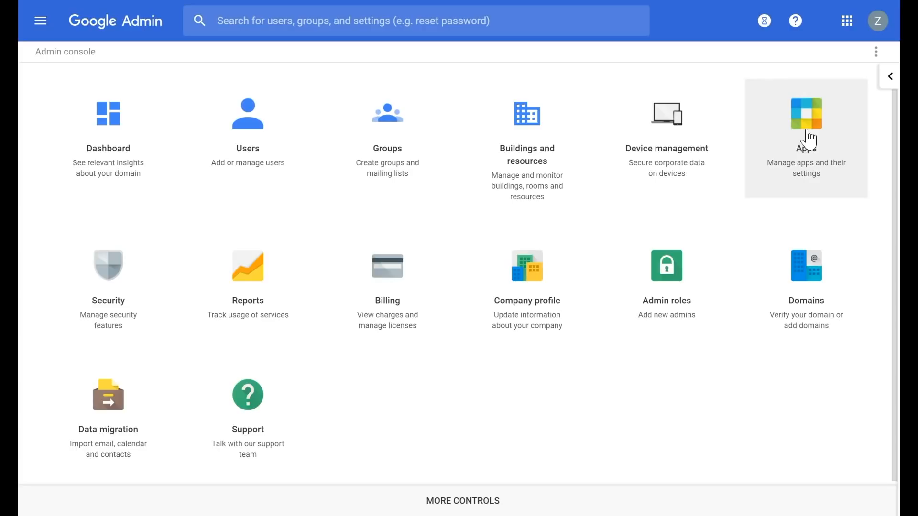
Navigate Apps > G Suite > Gmail to reach the Gmail settings page
left_click(806, 114)
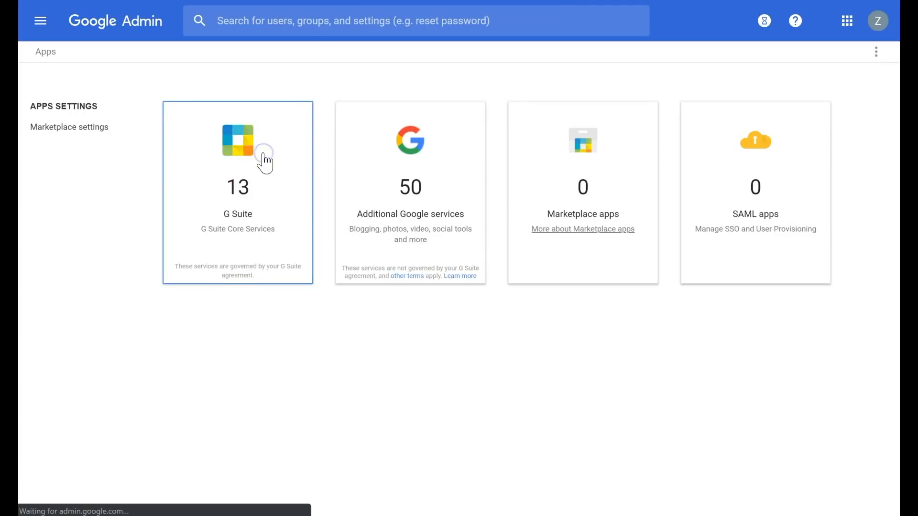
left_click(237, 155)
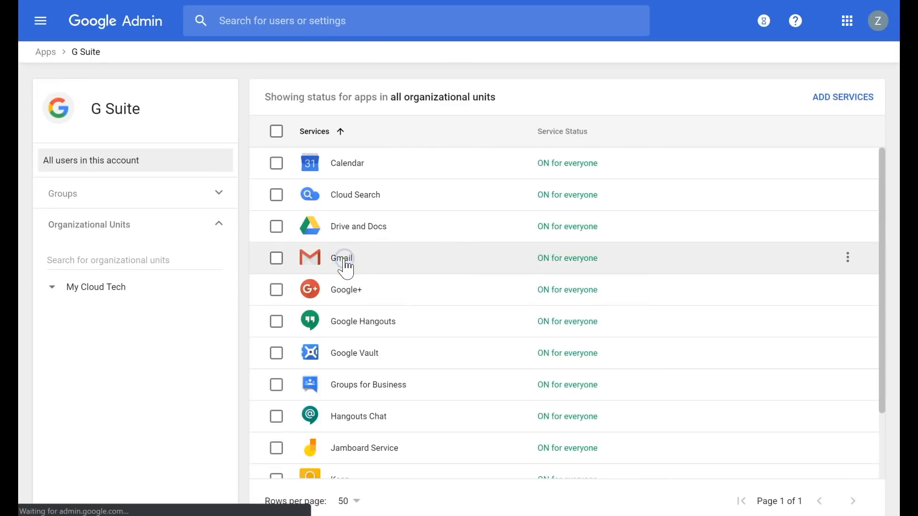
left_click(340, 258)
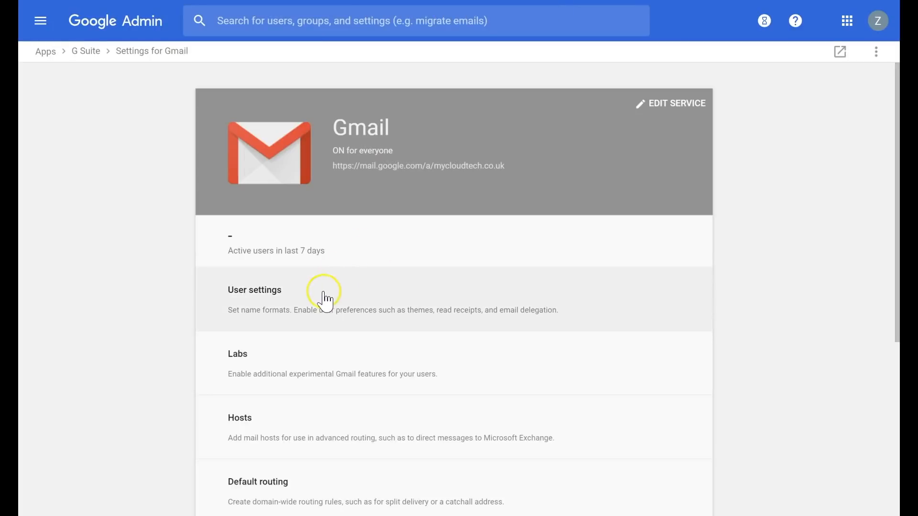
scroll("down", 3)
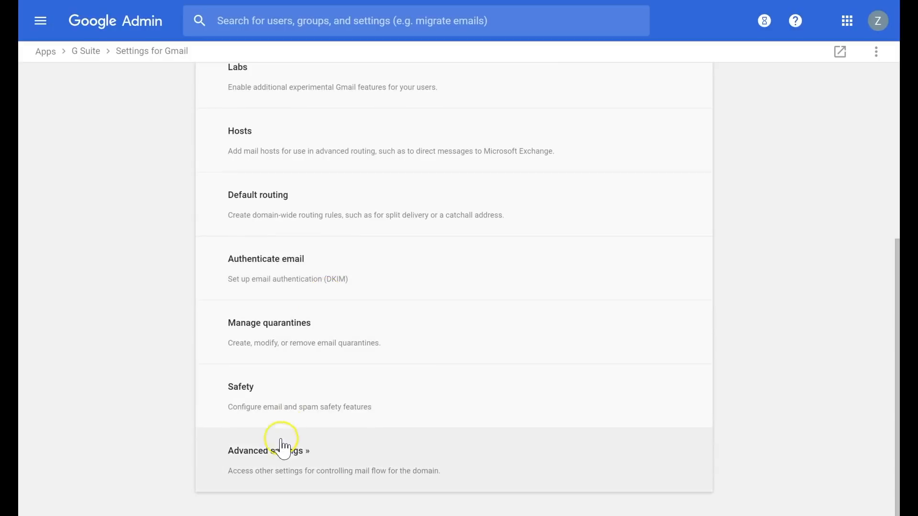
Go to Gmail's Advanced settings and search 'obj' to filter to Objectionable content
left_click(281, 451)
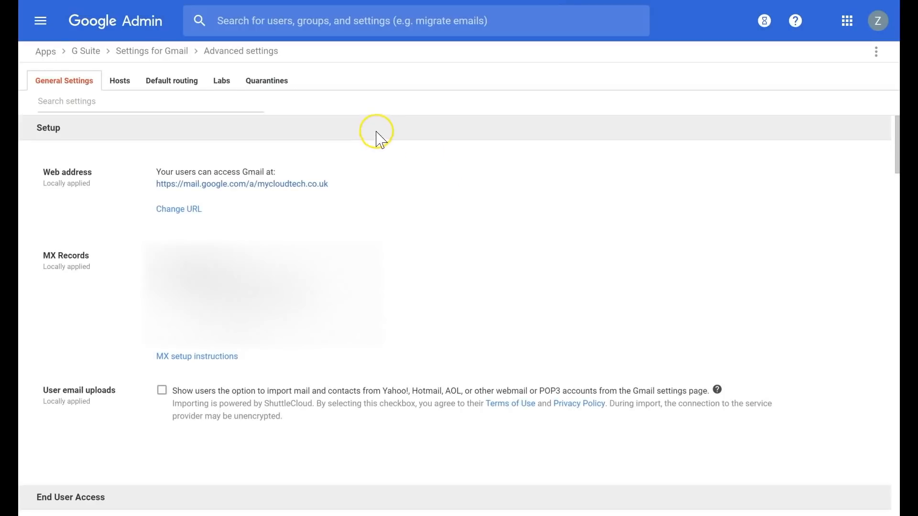
mouse_move(72, 124)
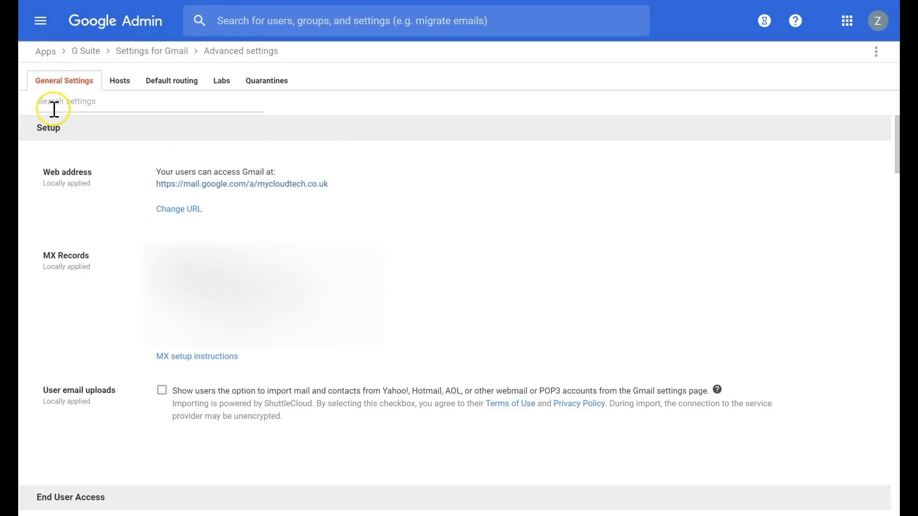
mouse_move(123, 102)
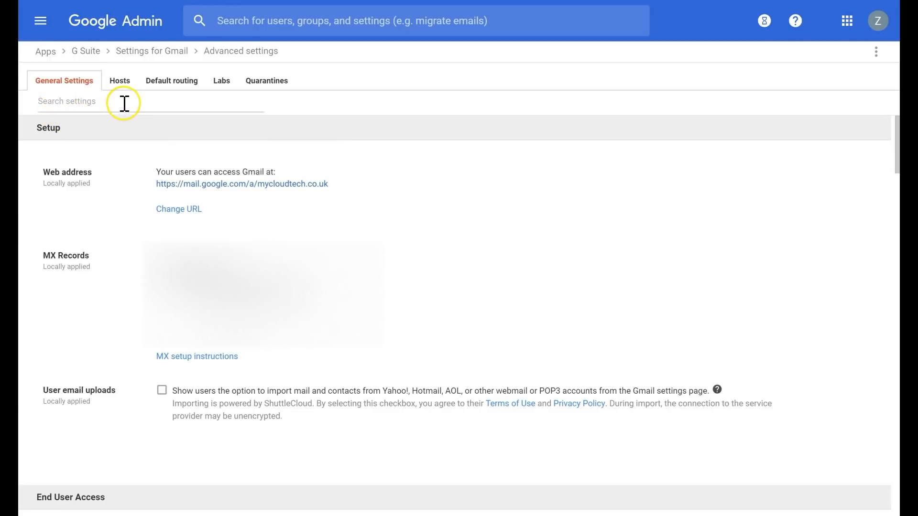
mouse_move(309, 129)
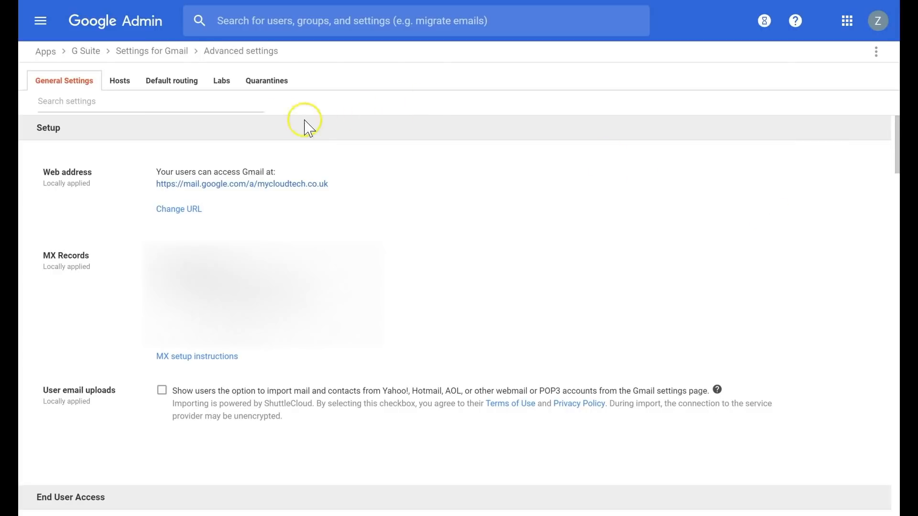
type("o")
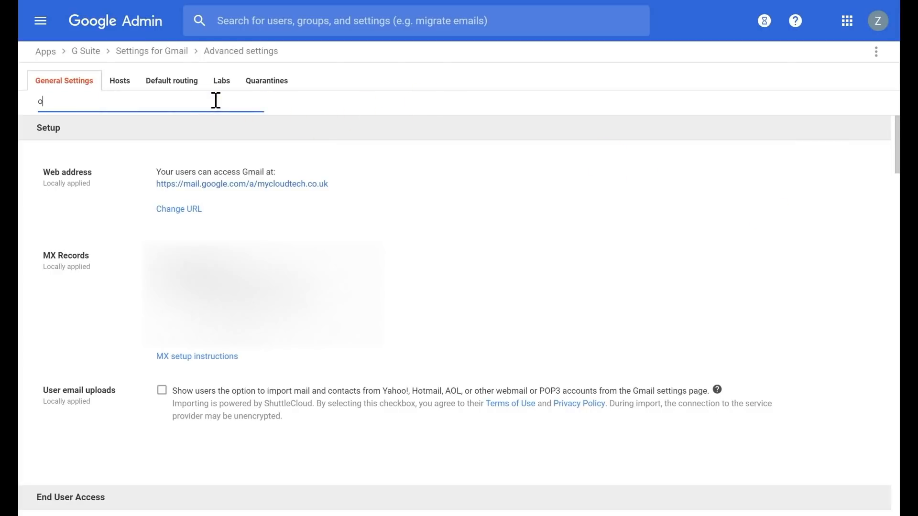
type("bj")
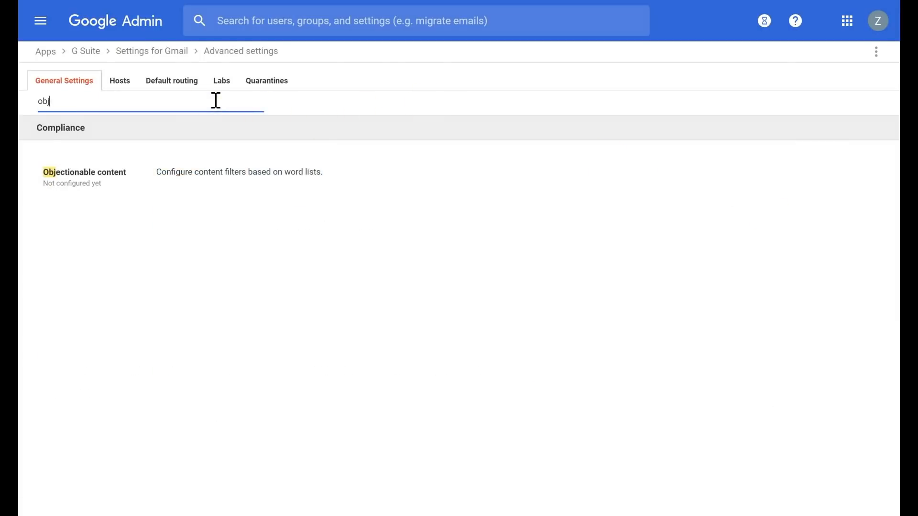
mouse_move(151, 181)
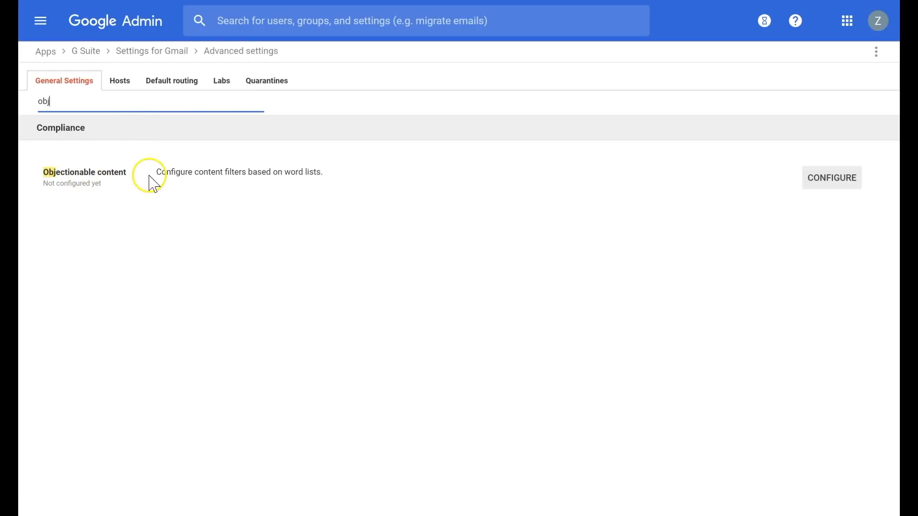
Configure Objectionable content and enable Custom objectionable words with an empty list
left_click(831, 178)
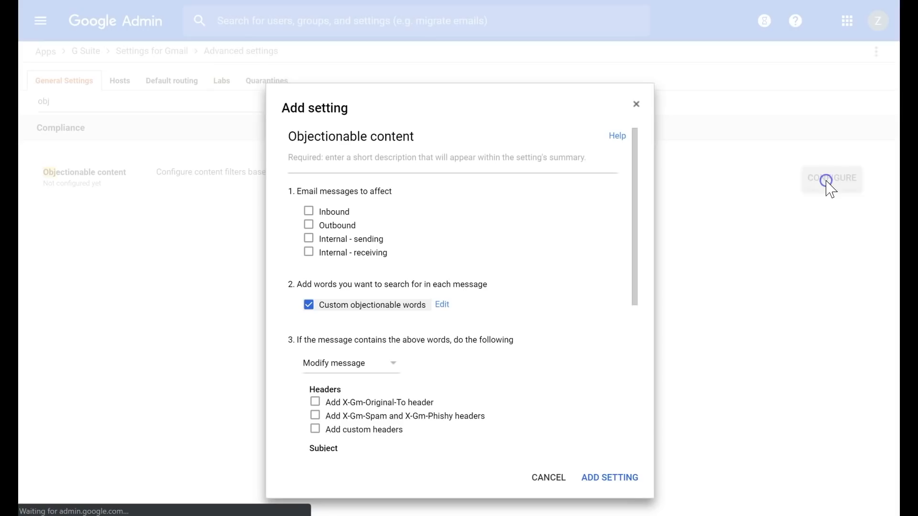
mouse_move(635, 163)
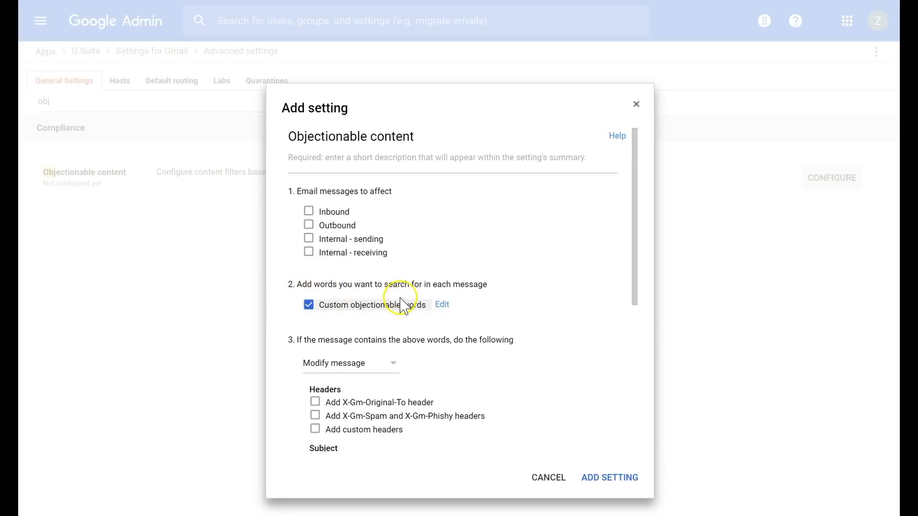
mouse_move(563, 277)
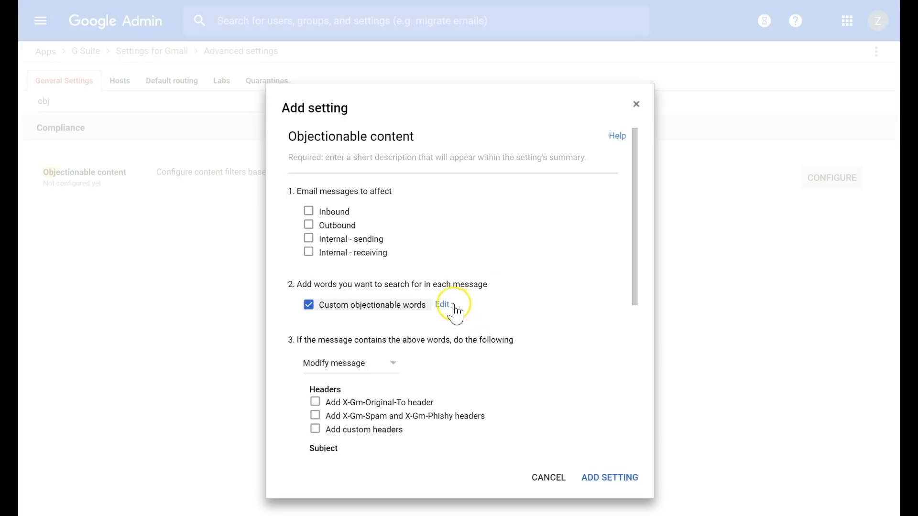
left_click(442, 305)
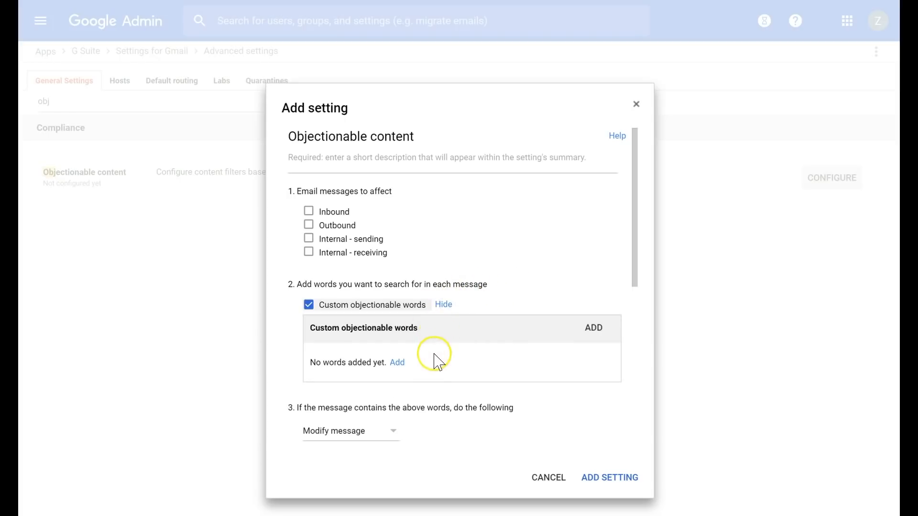
mouse_move(430, 373)
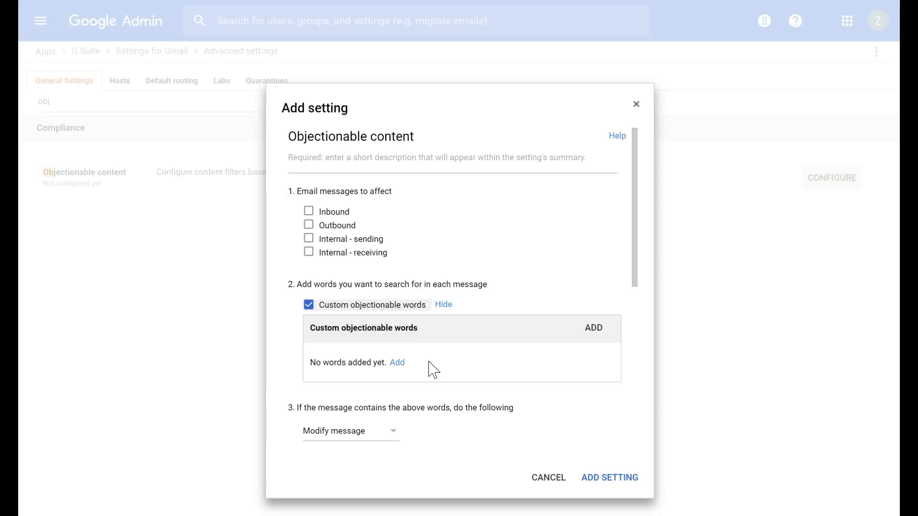
left_click(397, 362)
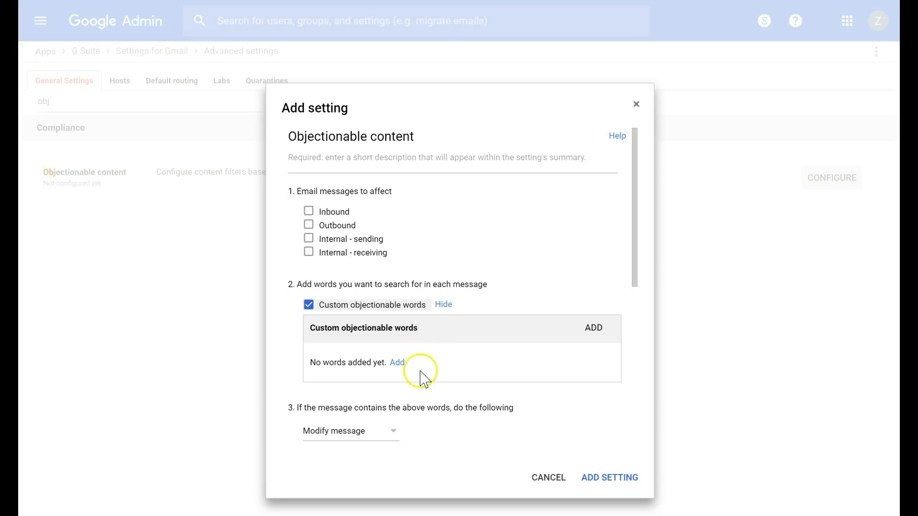
scroll("down", 3)
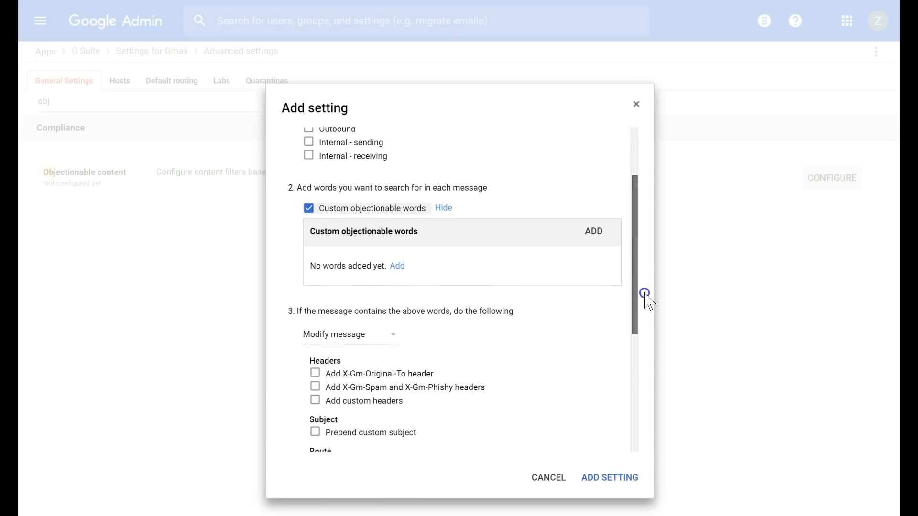
scroll("down", 3)
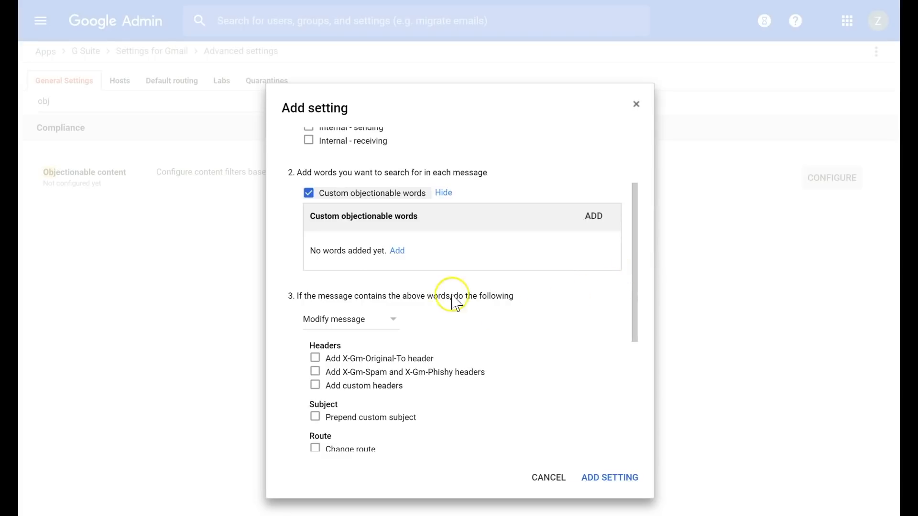
mouse_move(330, 308)
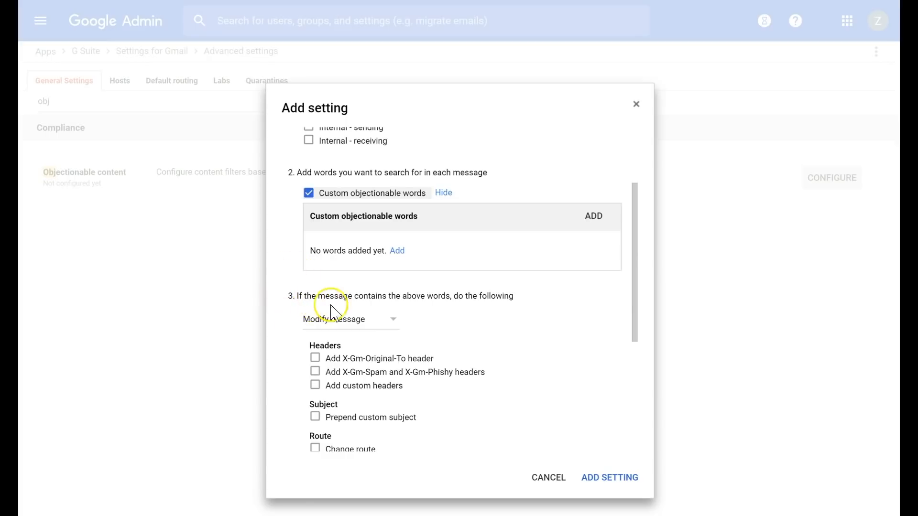
mouse_move(468, 314)
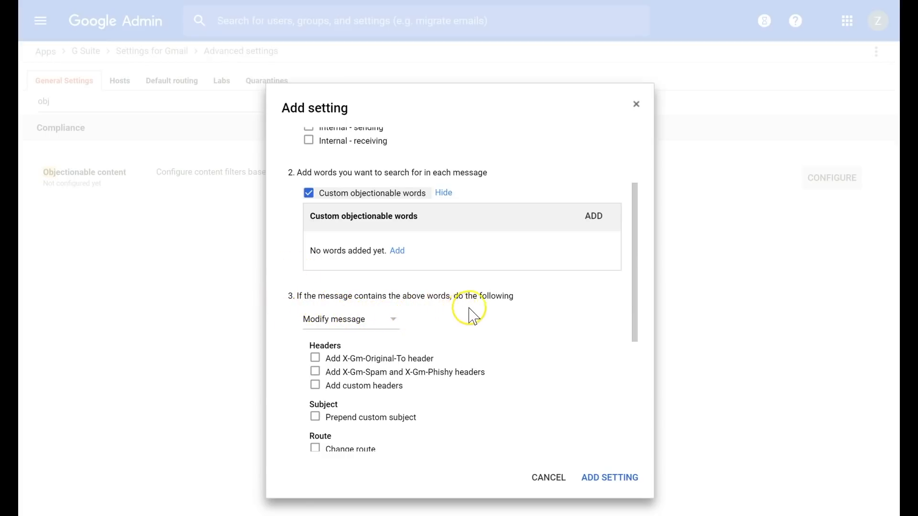
left_click(351, 320)
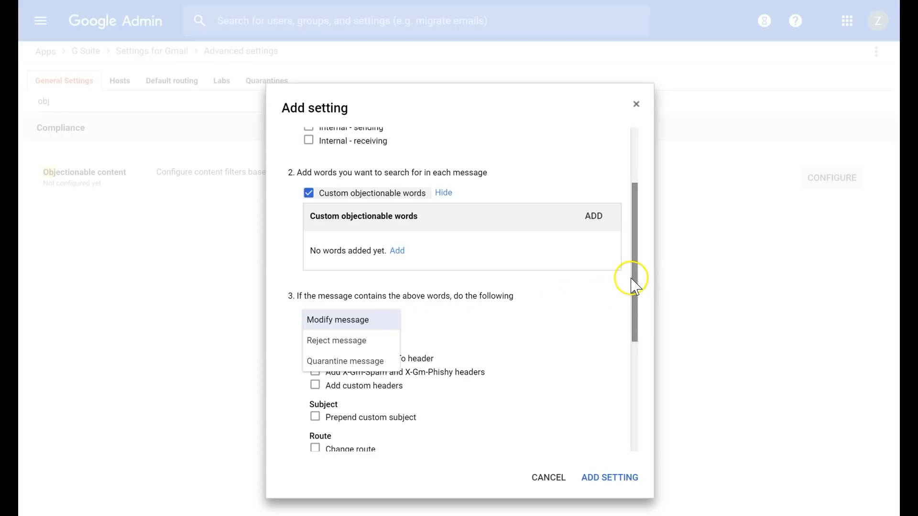
left_click(338, 319)
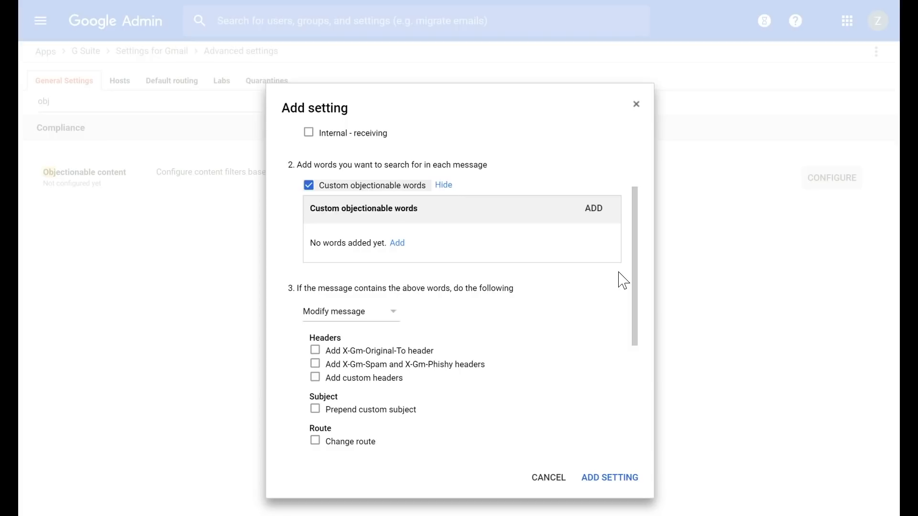
Enable Add more recipients under Also deliver to, leaving the recipient list empty
scroll("down", 3)
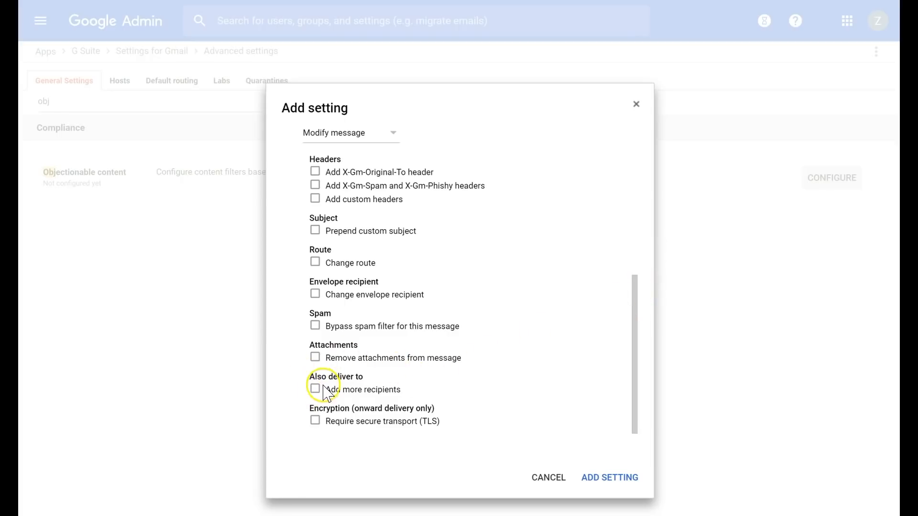
left_click(316, 390)
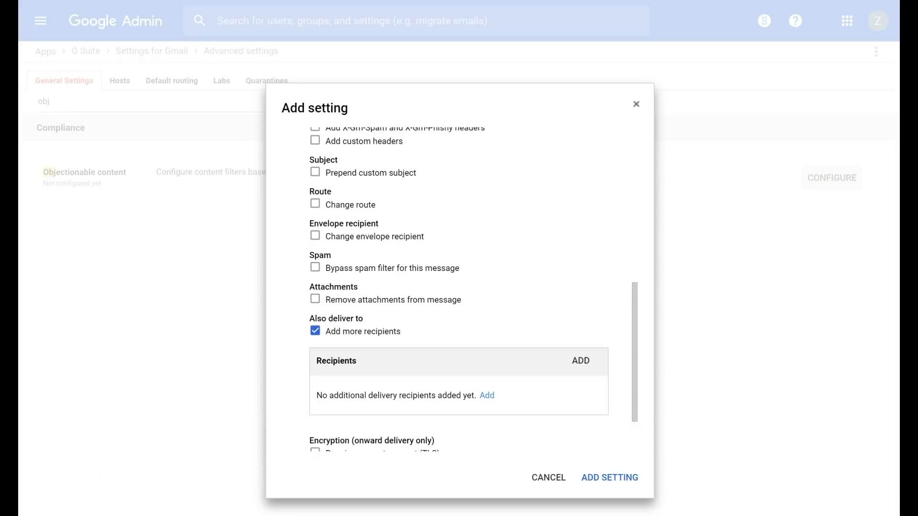
mouse_move(443, 96)
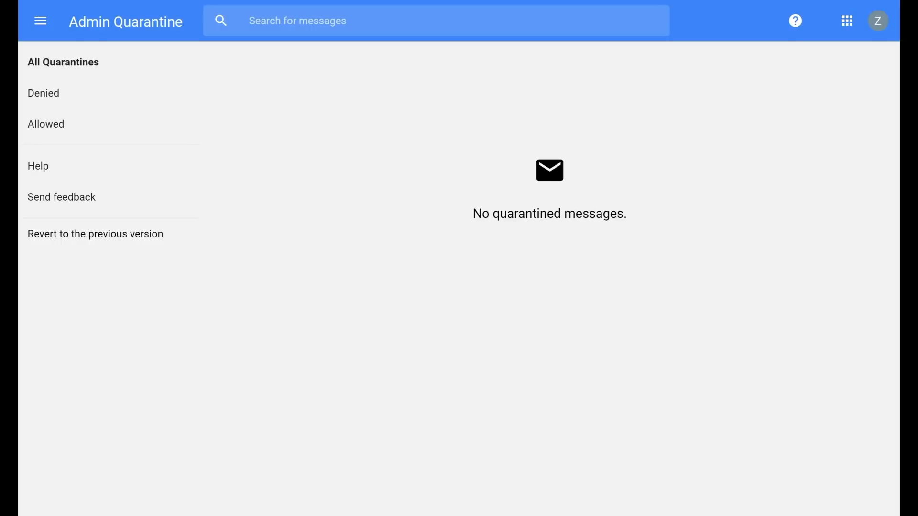
mouse_move(350, 10)
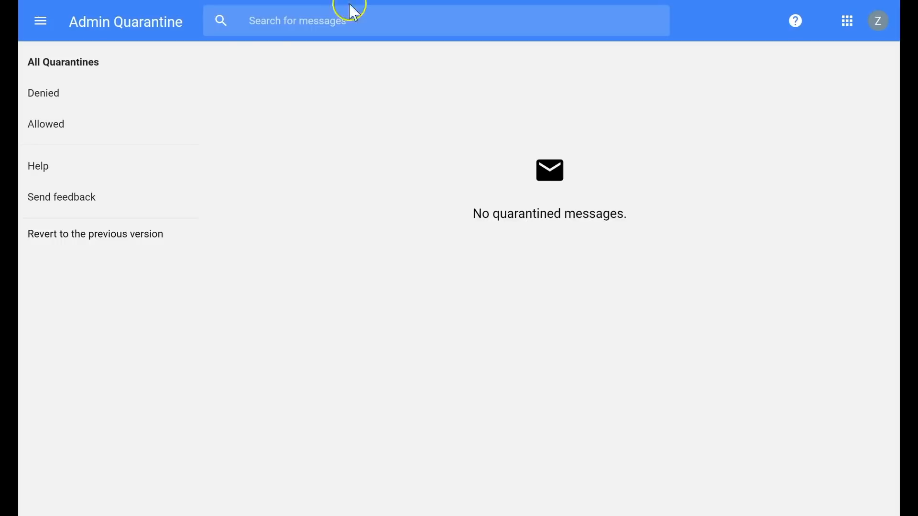
mouse_move(637, 172)
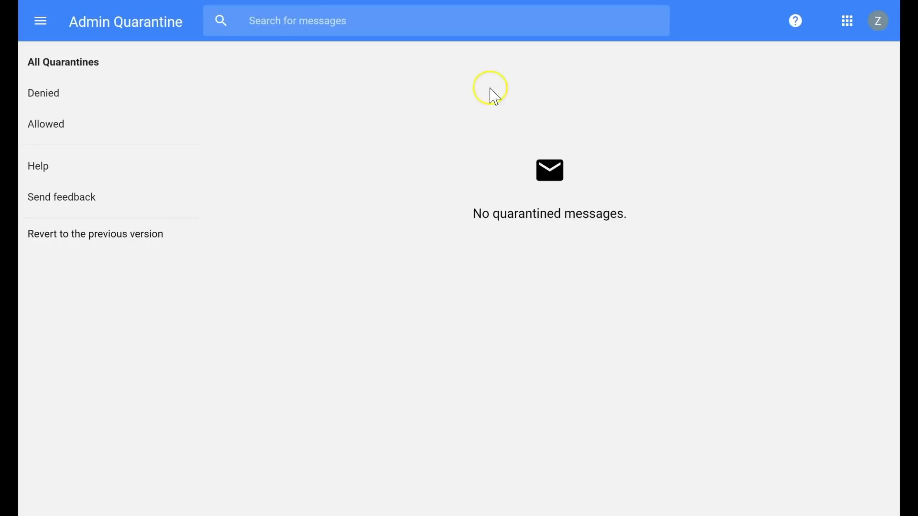
mouse_move(412, 163)
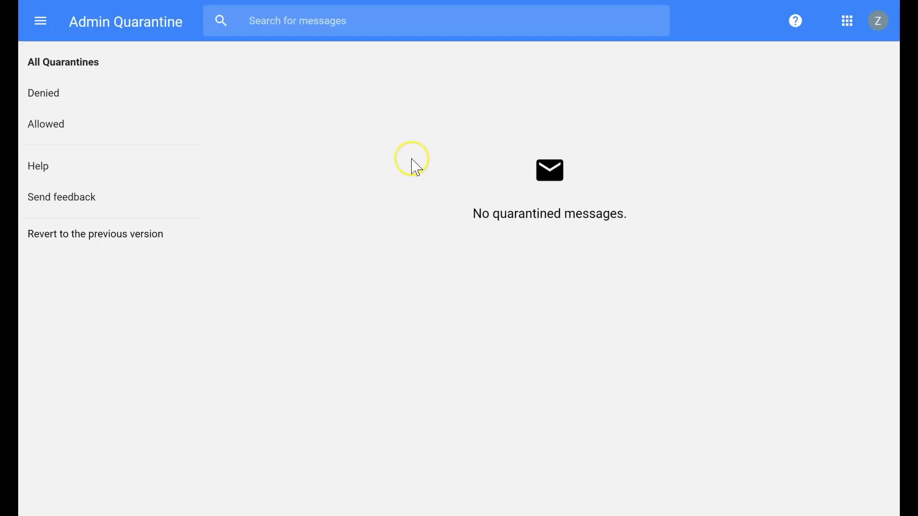
mouse_move(449, 185)
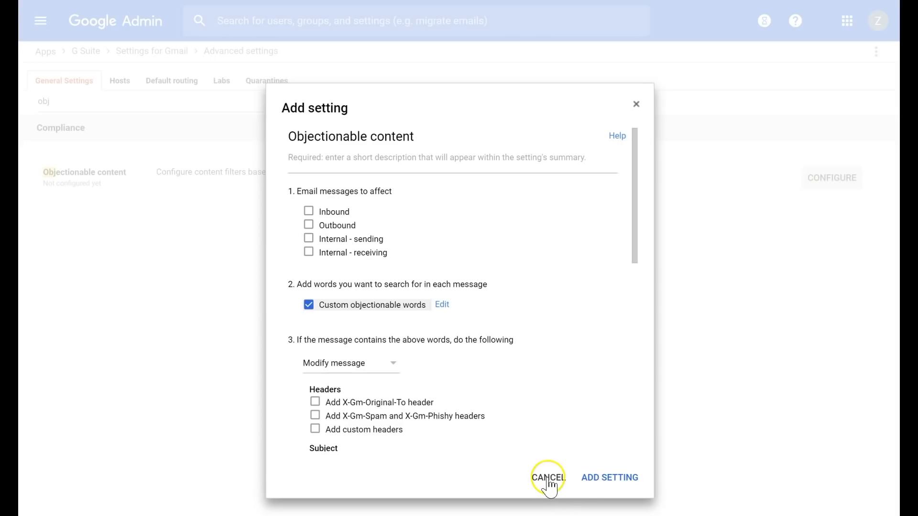
Cancel the Add setting dialog so Objectionable content stays not configured
left_click(550, 477)
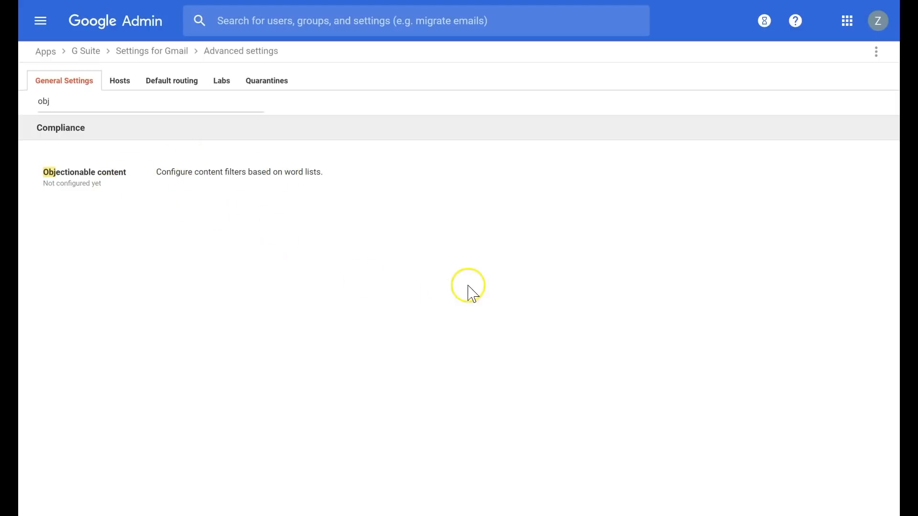
mouse_move(334, 239)
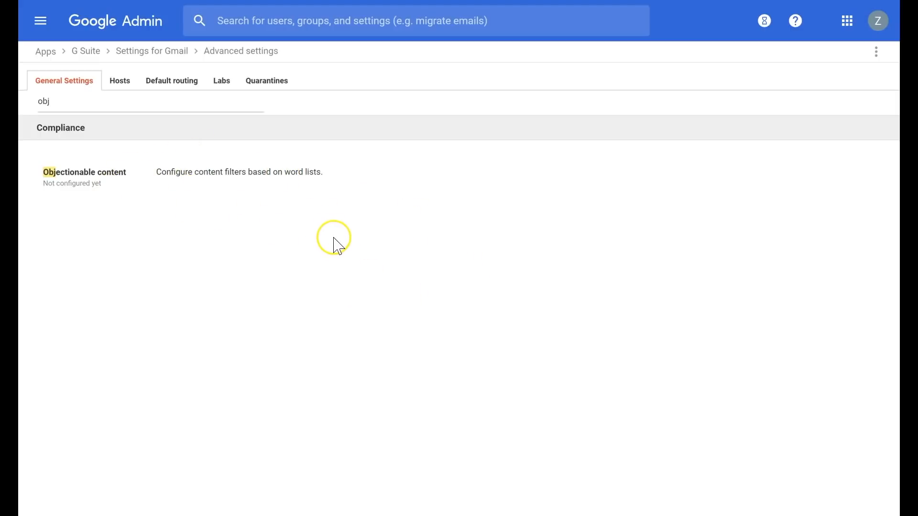